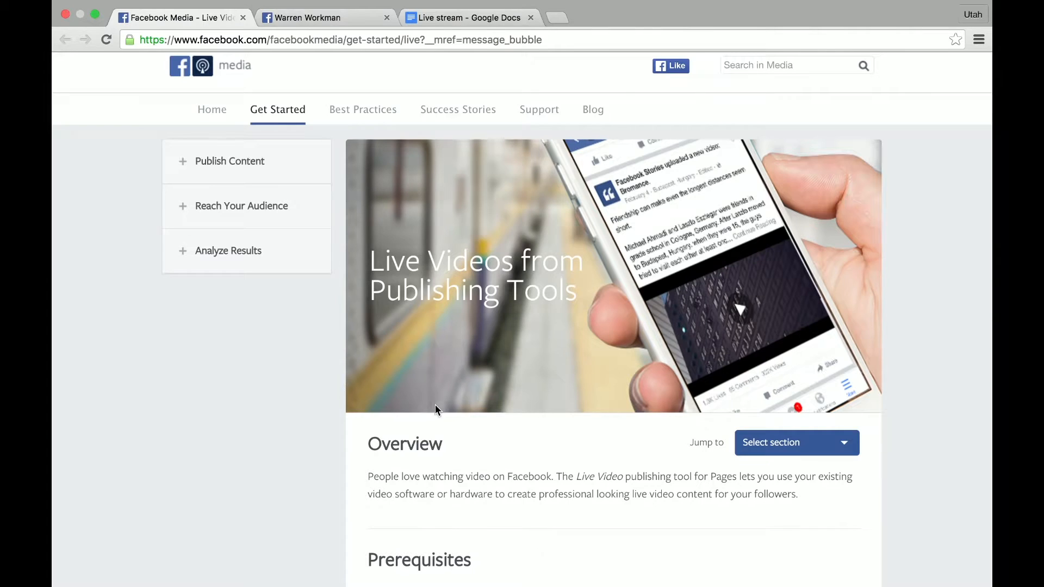
- Open the Warren Workman page's Publishing Tools video library to begin a live video
{"action": "scroll", "scroll_direction": "down", "scroll_amount": 3}
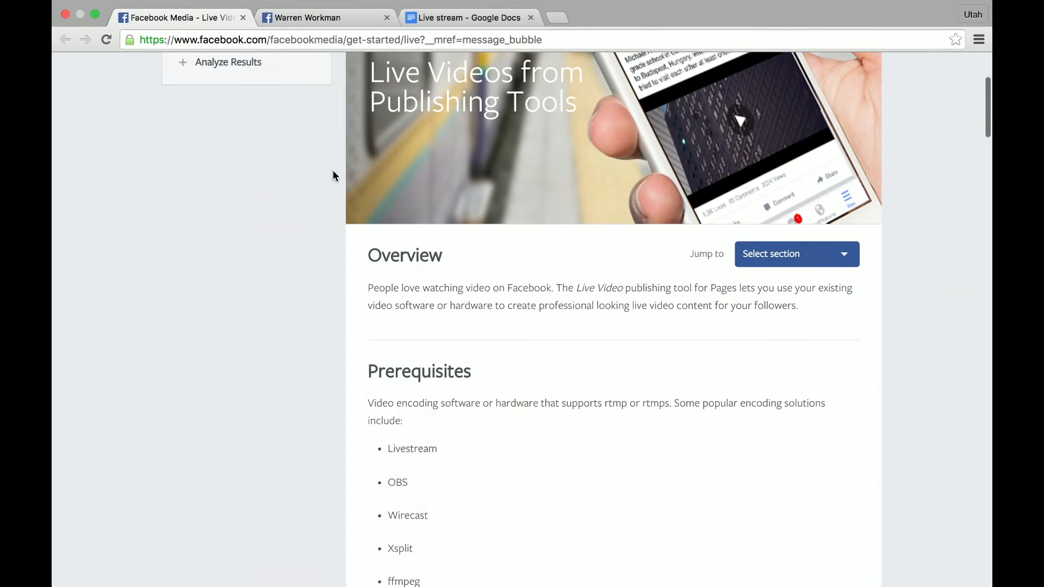
{"action": "left_click", "coordinate": [308, 17]}
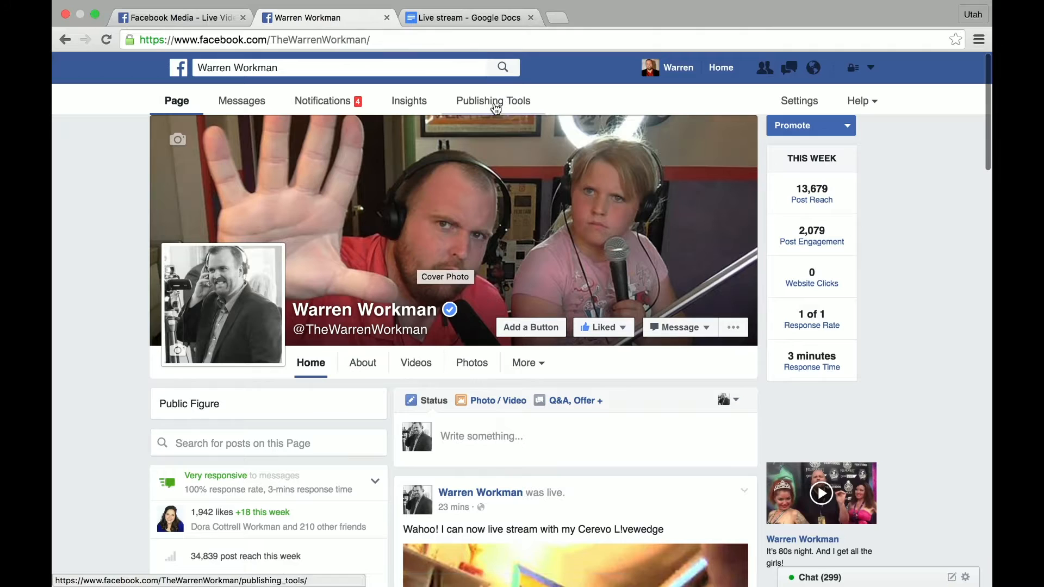
{"action": "left_click", "coordinate": [492, 101]}
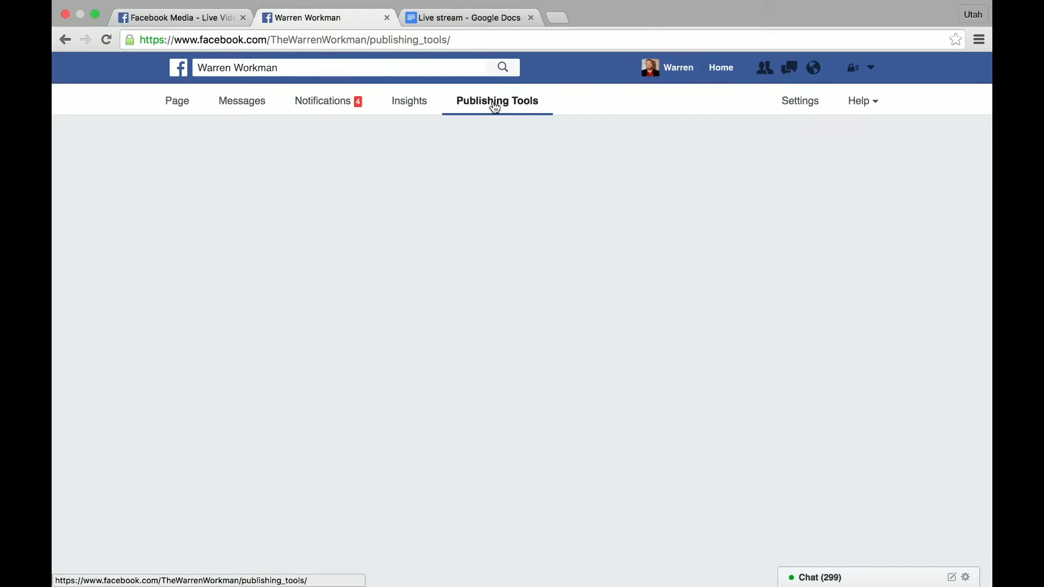
{"action": "left_click", "coordinate": [497, 101]}
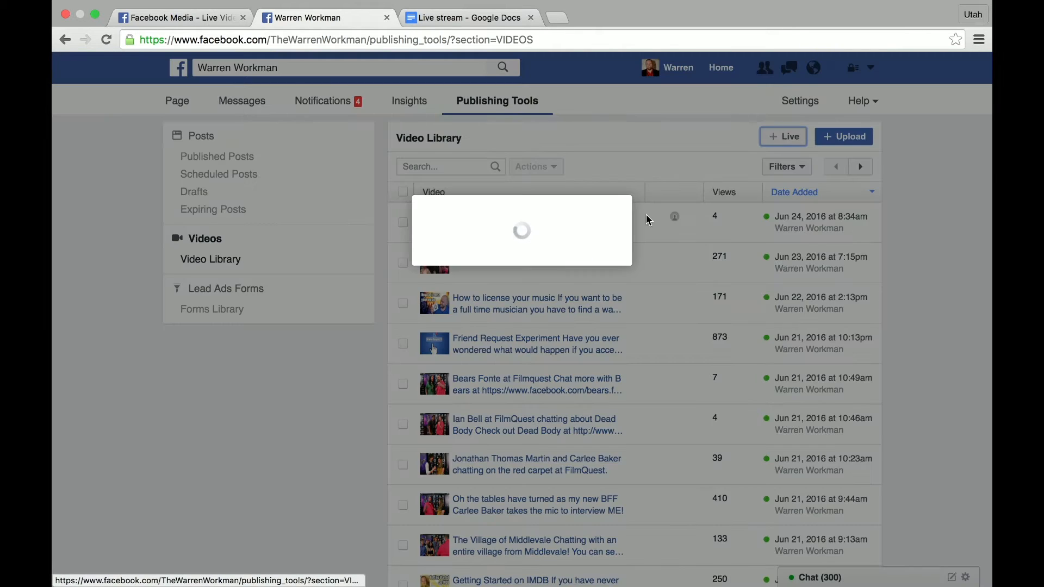
- Paste the server URL rtmp://rtmp-api.facebook.com:80/rtmp/ into the Live stream document
{"action": "left_click", "coordinate": [783, 136]}
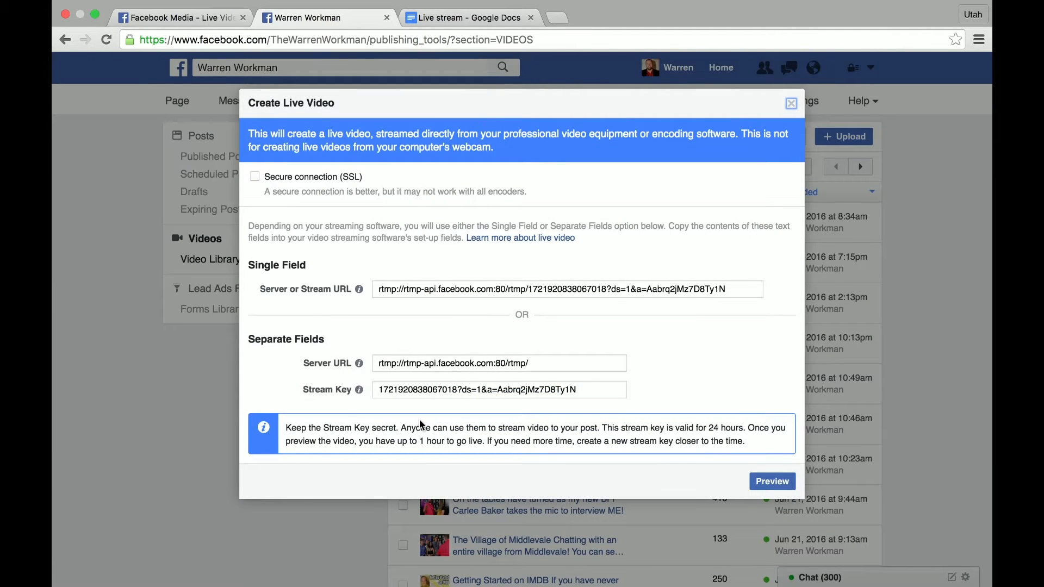
{"action": "mouse_move", "coordinate": [358, 363]}
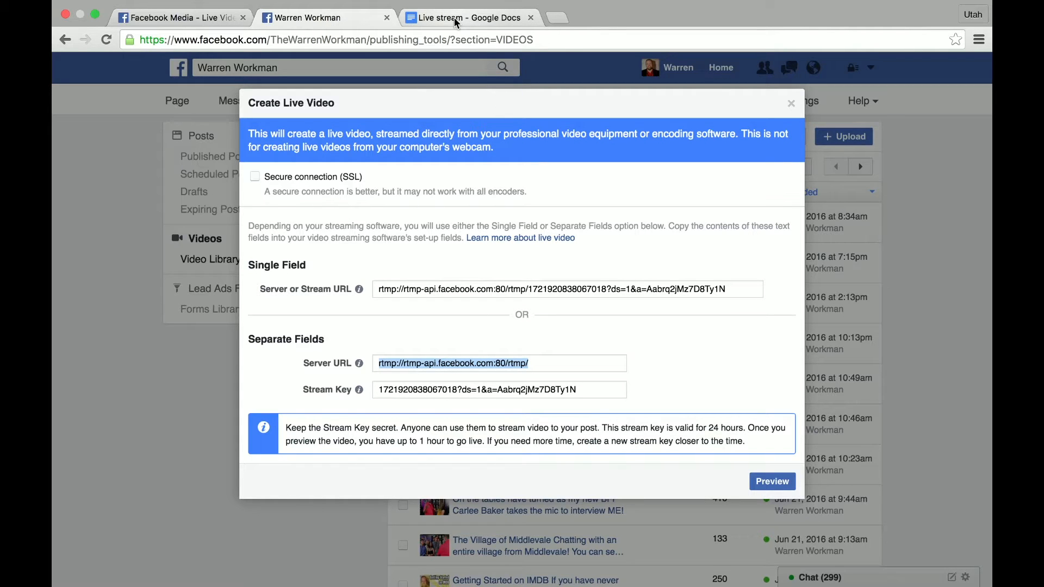
{"action": "left_click", "coordinate": [466, 17]}
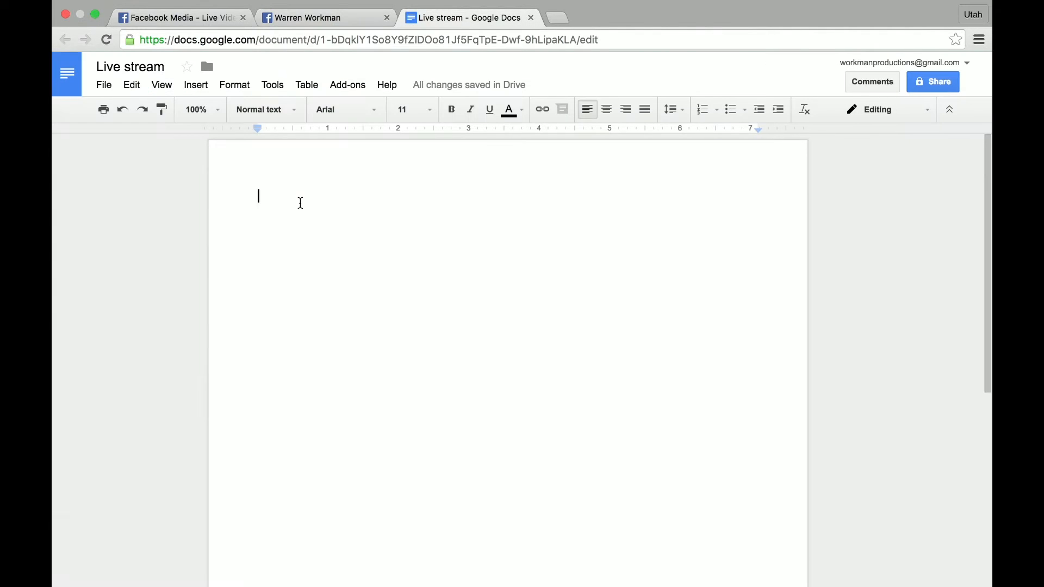
{"action": "type", "text": "rtmp://rtmp-api.facebook.com:80/rtmp/"}
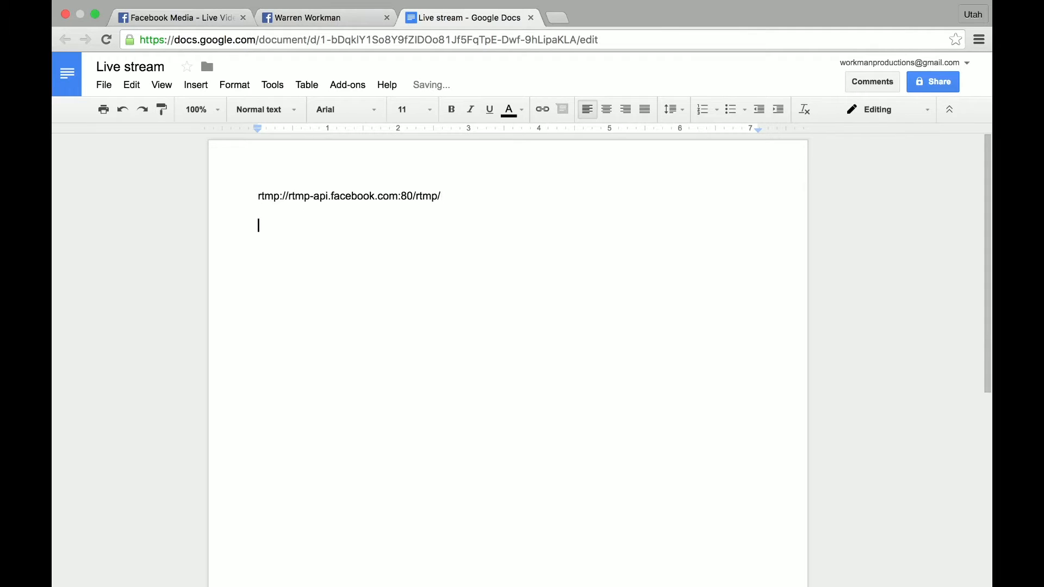
{"action": "left_click", "coordinate": [313, 17]}
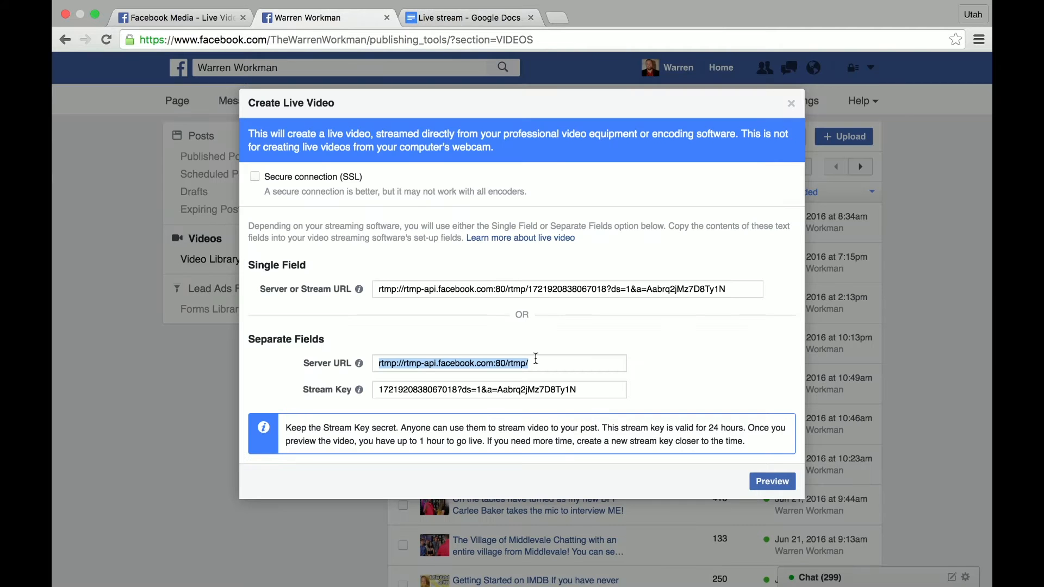
{"action": "left_click", "coordinate": [499, 389]}
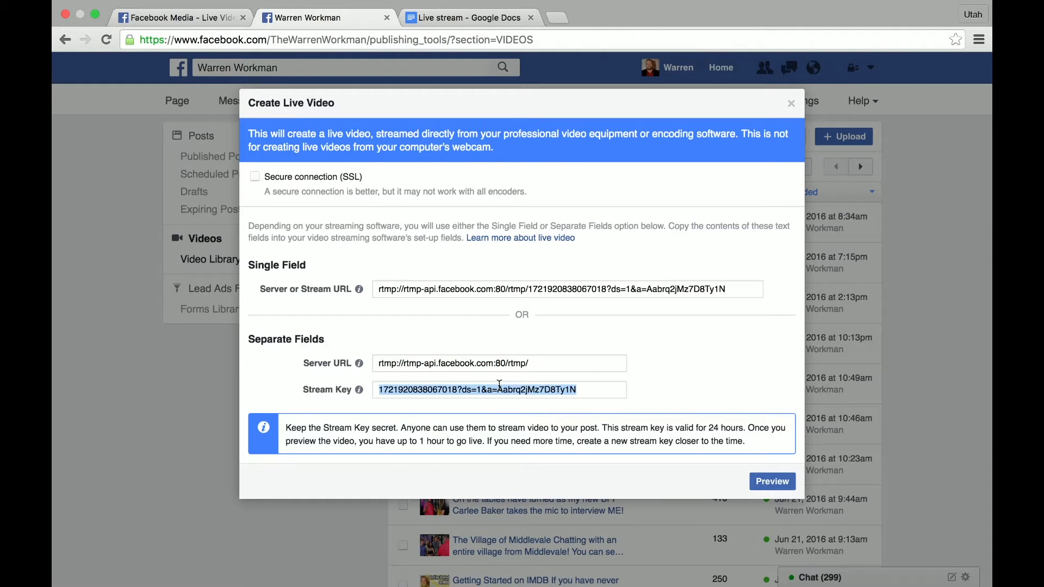
{"action": "left_click", "coordinate": [468, 32]}
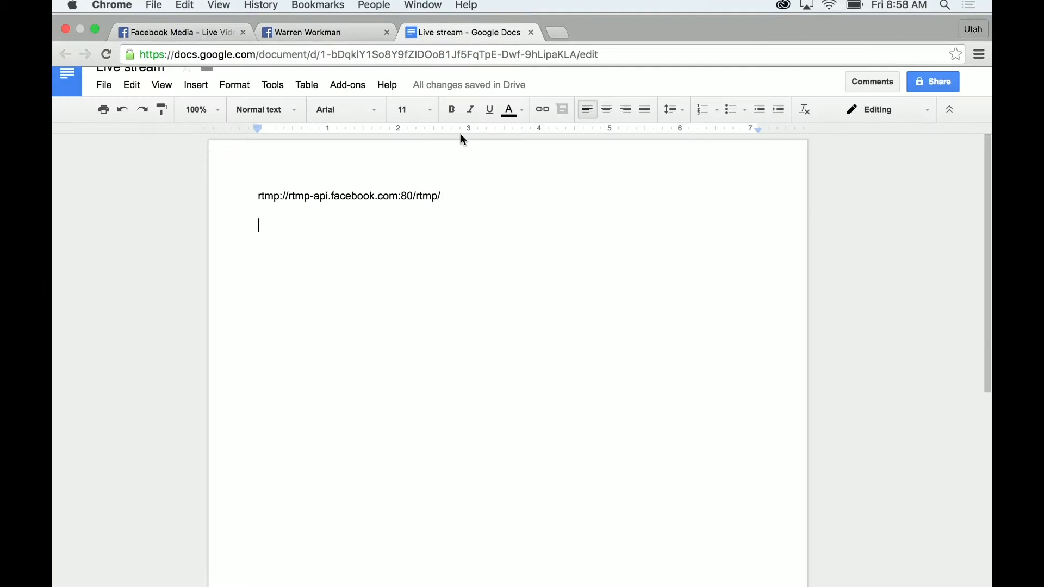
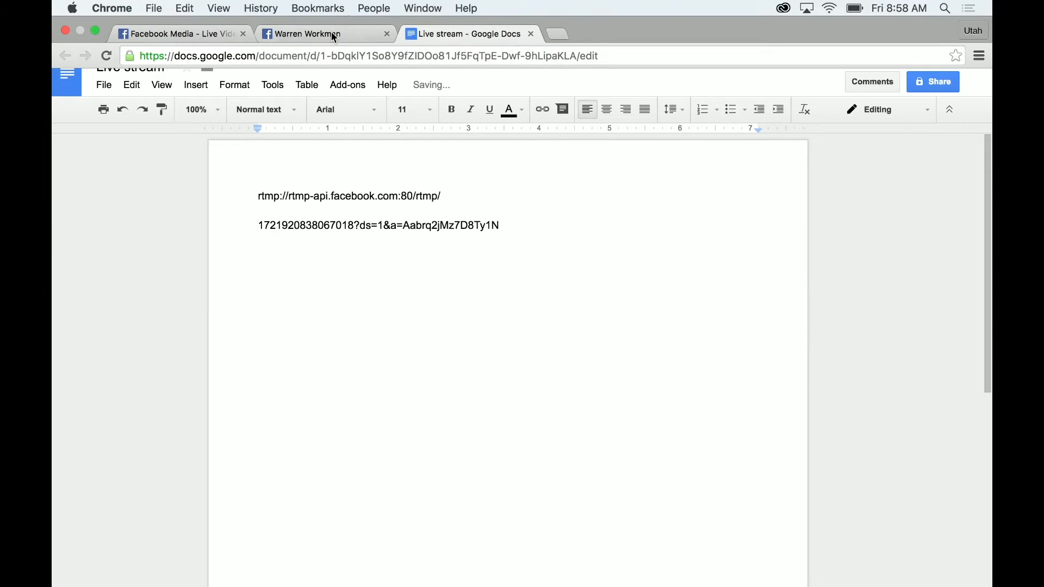
{"action": "left_click", "coordinate": [306, 33]}
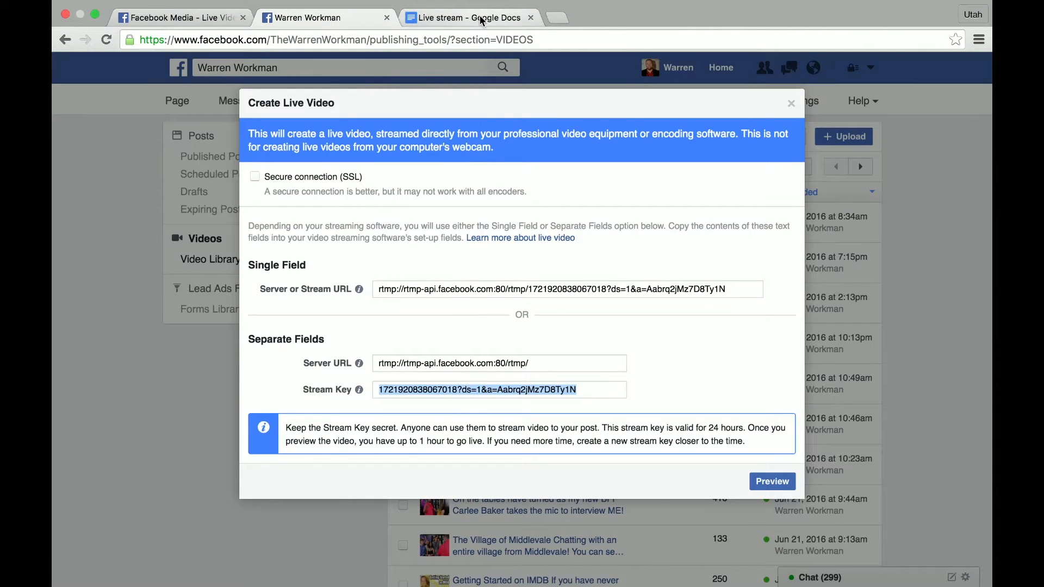
{"action": "left_click", "coordinate": [469, 17]}
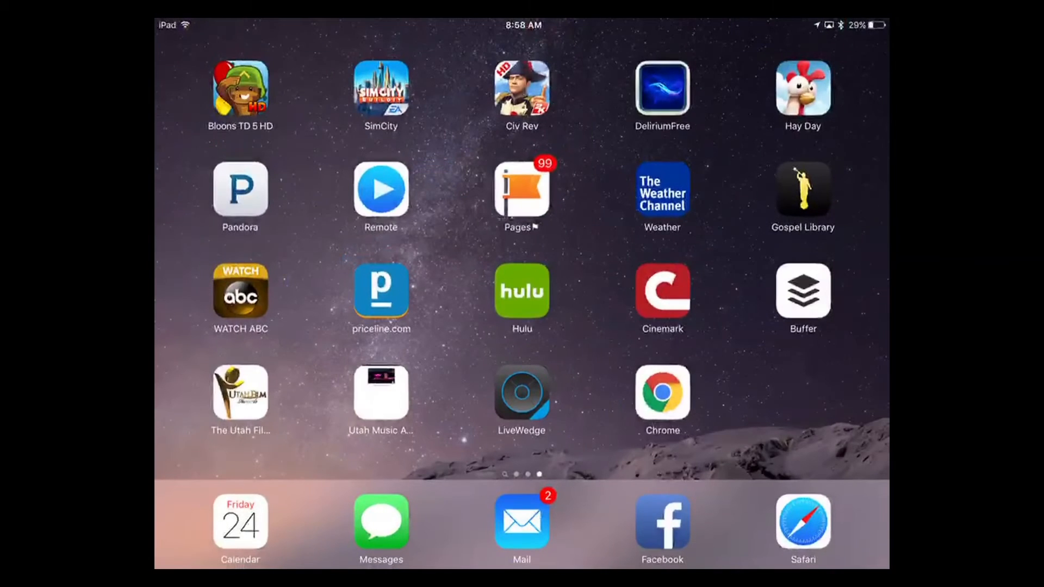
- On the iPad, select the saved stream details in the Live stream Google Doc
{"action": "scroll", "scroll_direction": "left", "scroll_amount": 3}
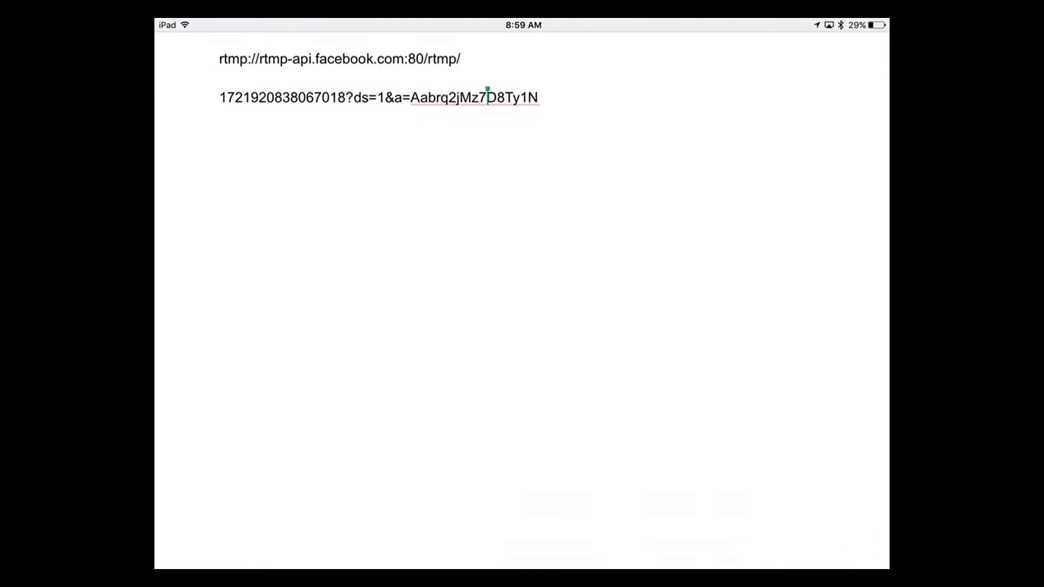
{"action": "left_click", "coordinate": [359, 59]}
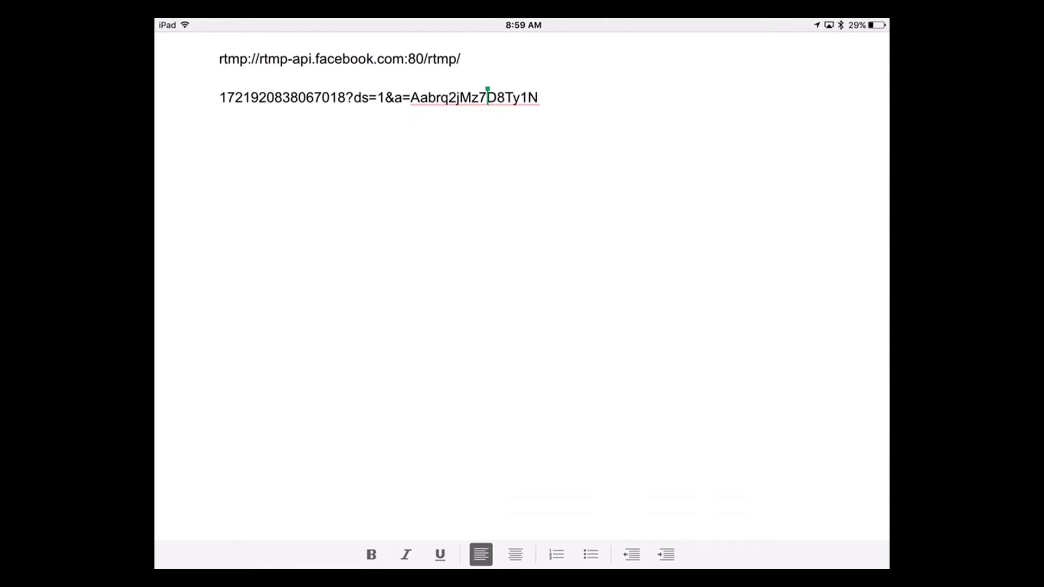
{"action": "double_click", "coordinate": [345, 58]}
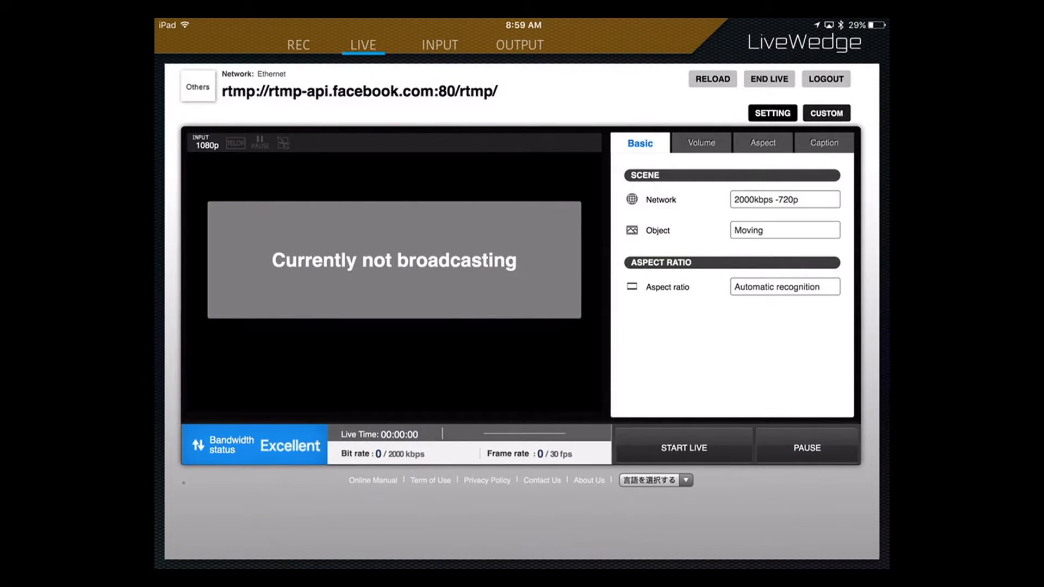
- In LiveWedge streaming settings, set RTMP URL to rtmp://rtmp-api.facebook.com:80/rtmp/ and clear the stream key
{"action": "left_click", "coordinate": [770, 112]}
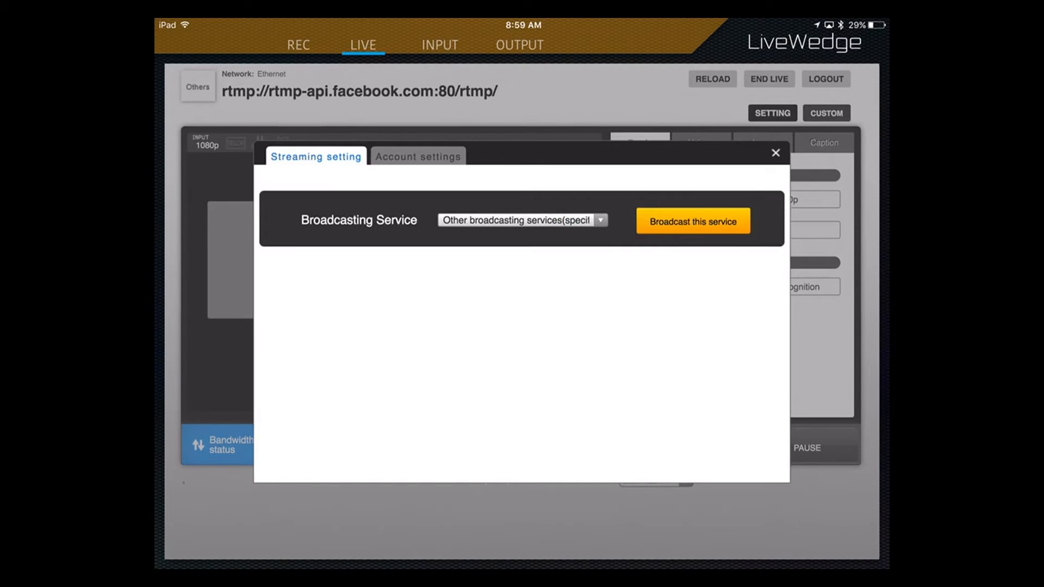
{"action": "left_click", "coordinate": [692, 221]}
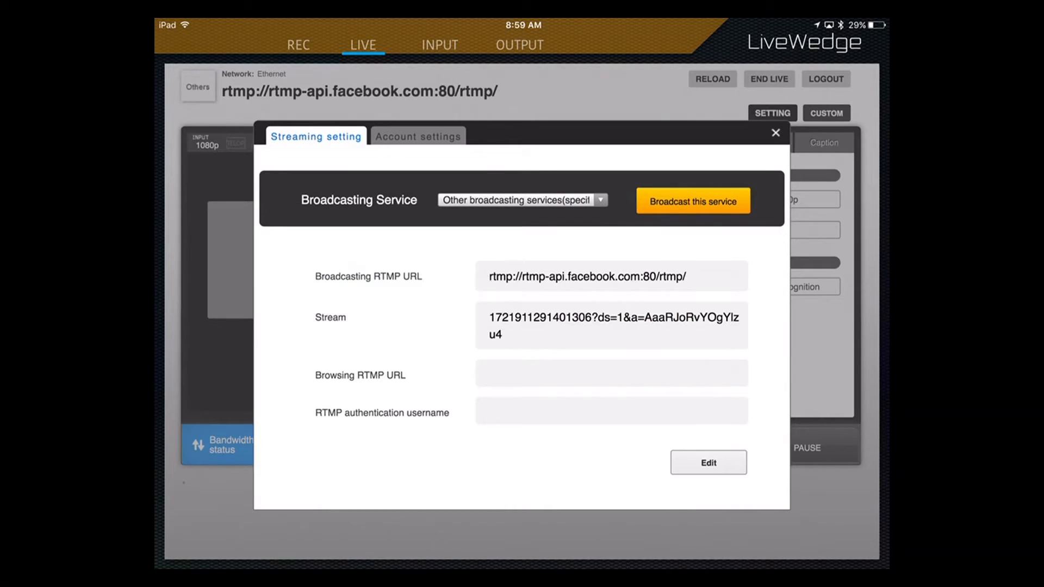
{"action": "left_click", "coordinate": [692, 201]}
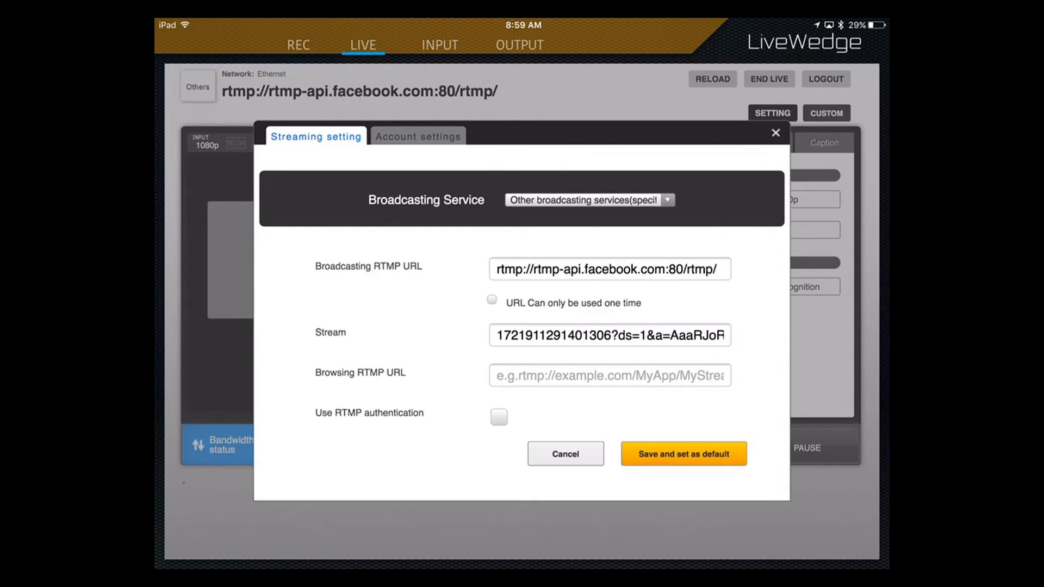
{"action": "left_click", "coordinate": [609, 269]}
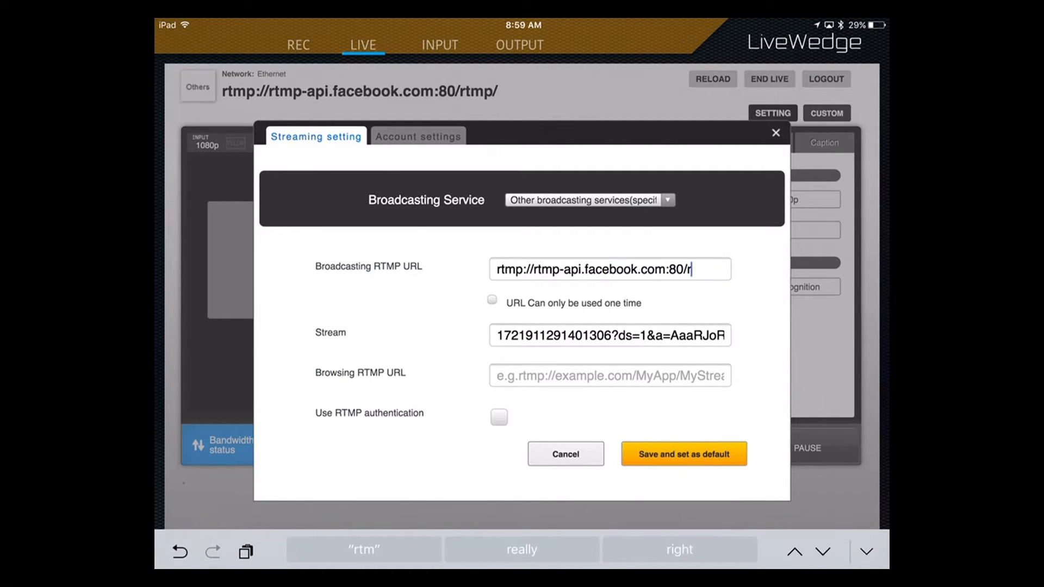
{"action": "key", "text": "Backspace"}
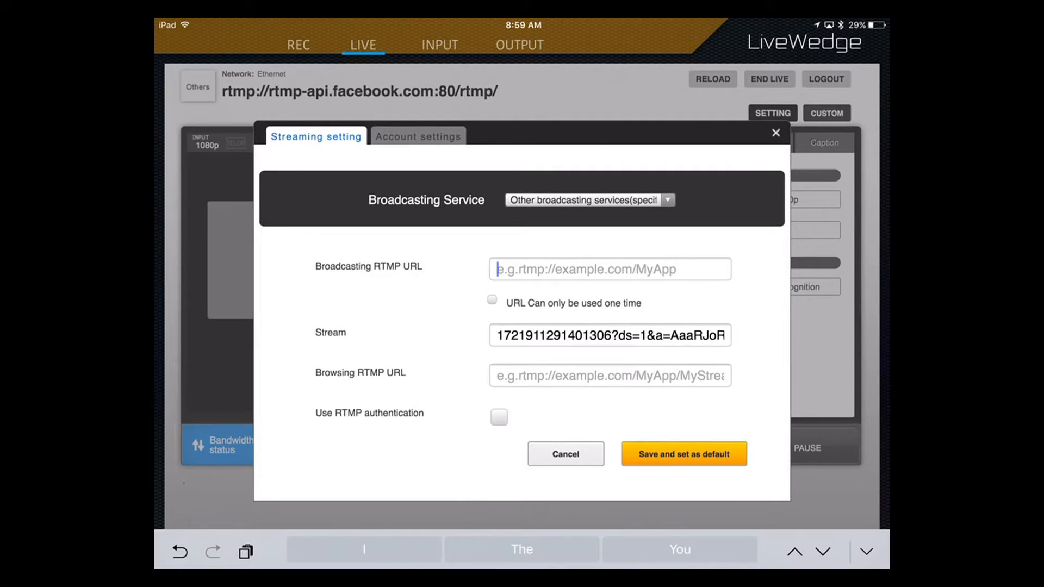
{"action": "left_click", "coordinate": [609, 269]}
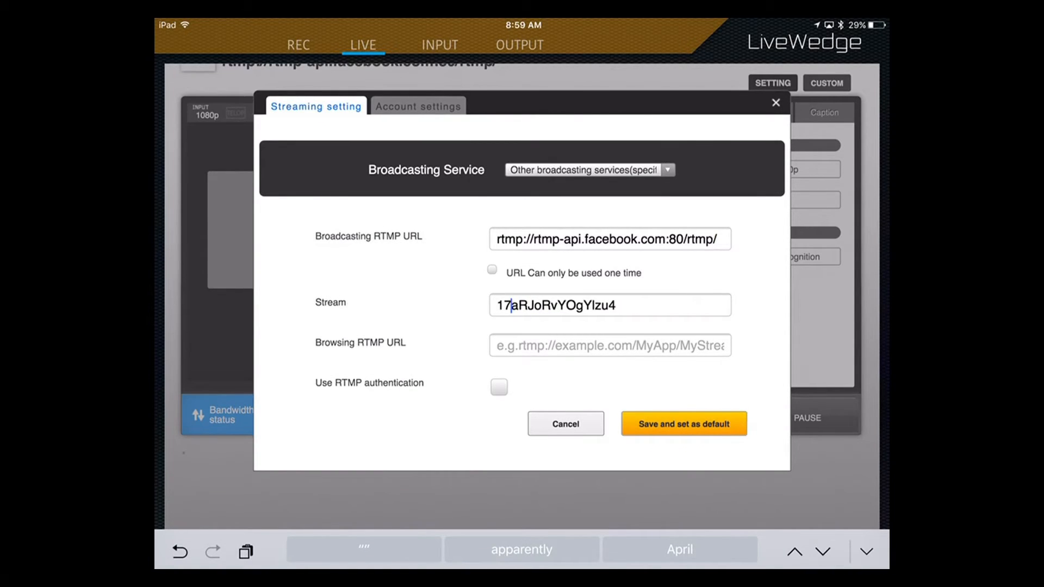
{"action": "left_click", "coordinate": [608, 305]}
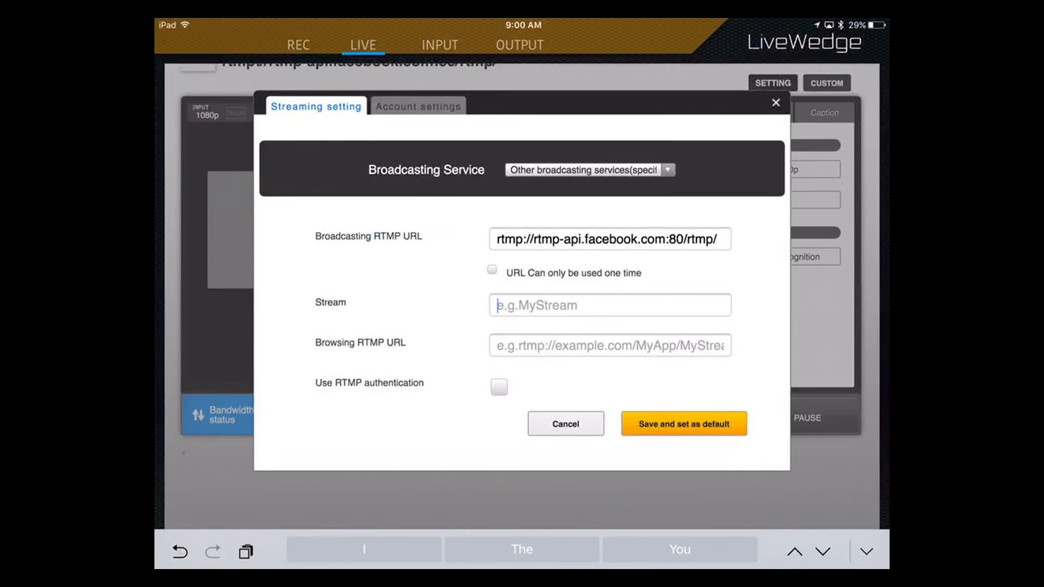
{"action": "left_click", "coordinate": [608, 305]}
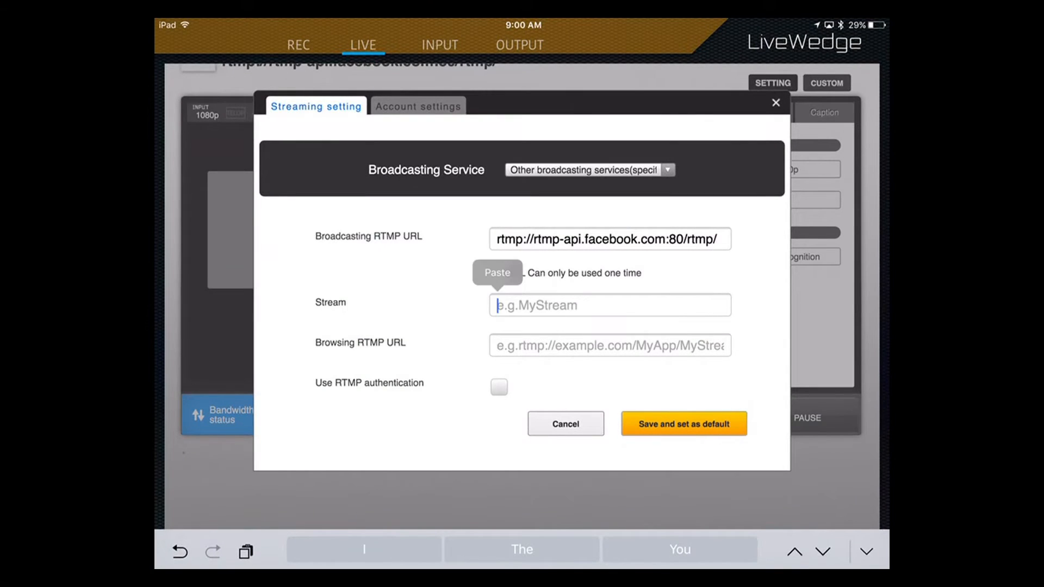
{"action": "left_click", "coordinate": [497, 273]}
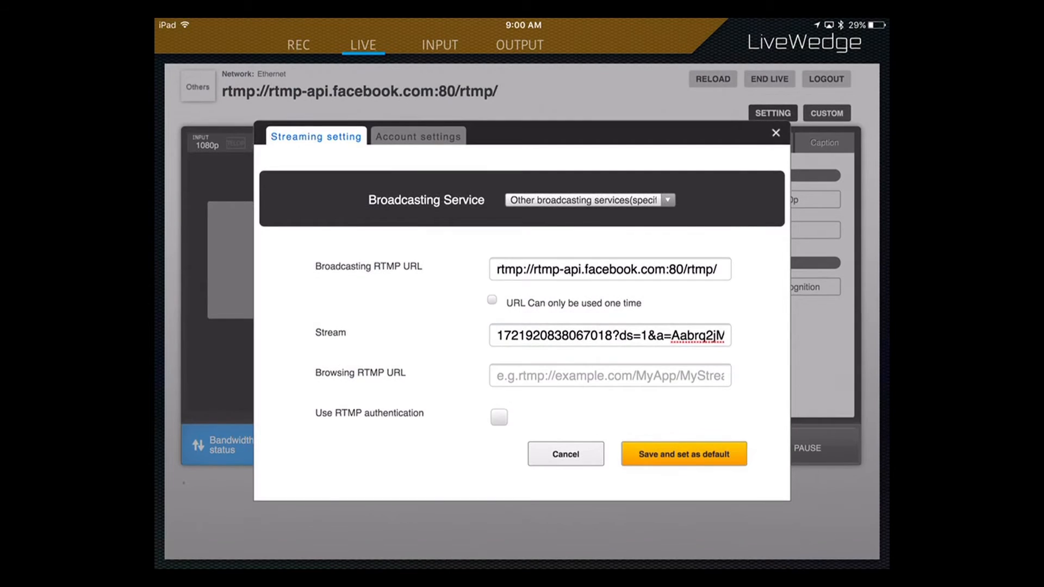
{"action": "left_click", "coordinate": [682, 453]}
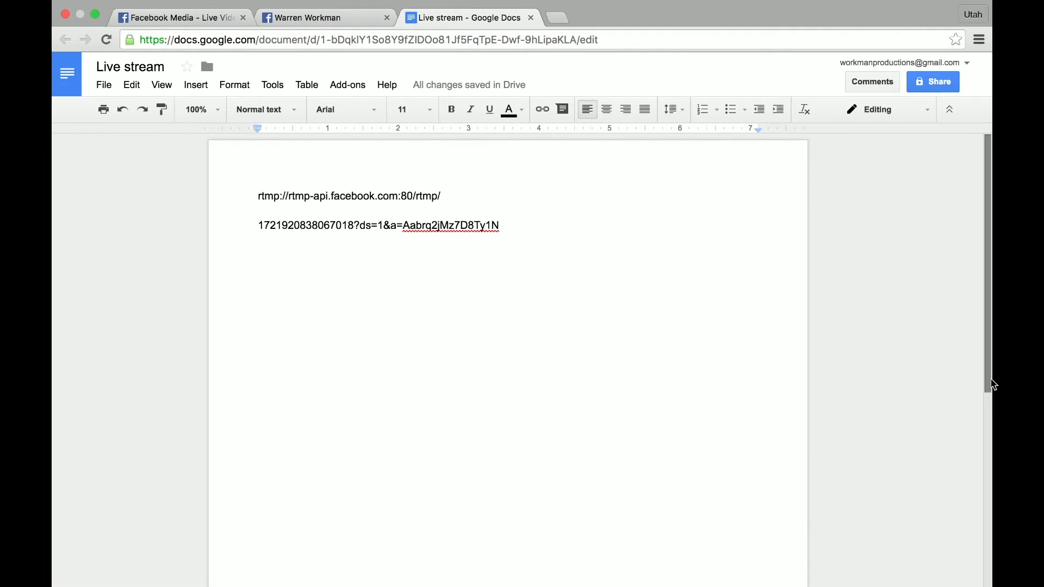
- Back in Facebook, advance the Create Live Video dialog to the Preview stage
{"action": "left_click", "coordinate": [325, 17]}
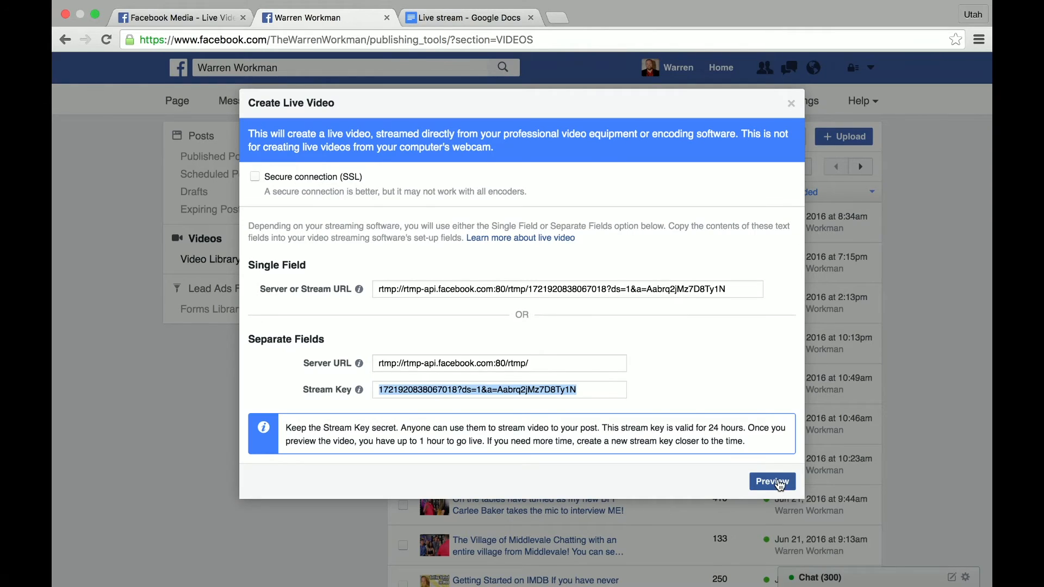
{"action": "left_click", "coordinate": [771, 481]}
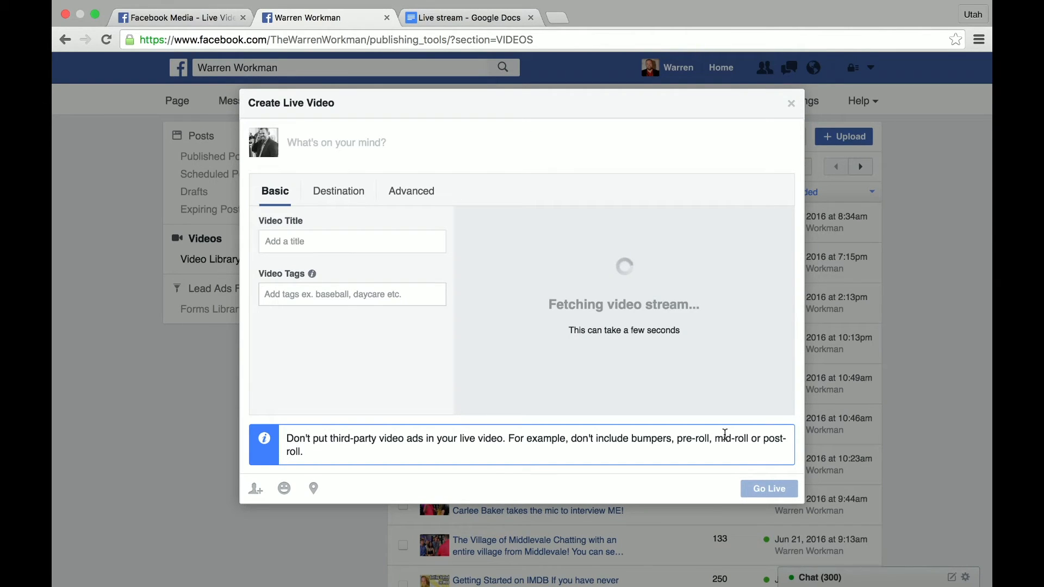
{"action": "mouse_move", "coordinate": [657, 385]}
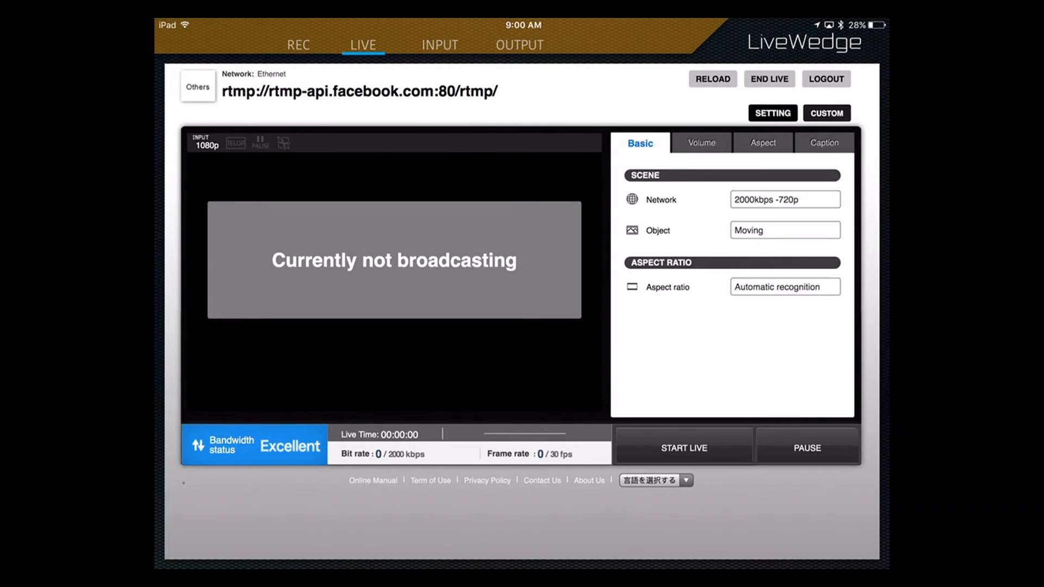
- Start the LiveWedge broadcast with START LIVE
{"action": "left_click", "coordinate": [683, 448]}
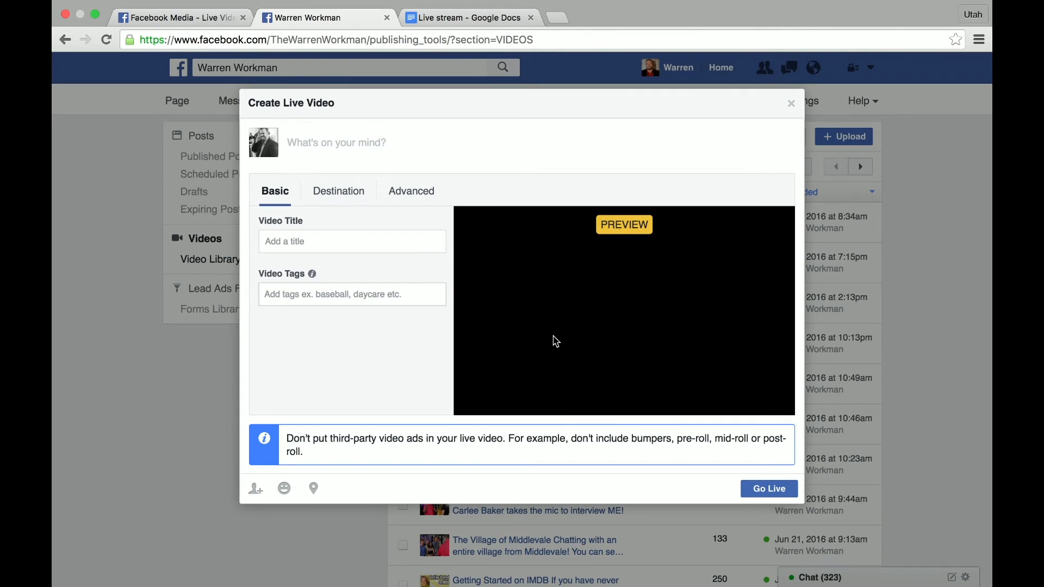
- Title the live video 'Cerevo Test' and begin typing the post description
{"action": "left_click", "coordinate": [351, 241]}
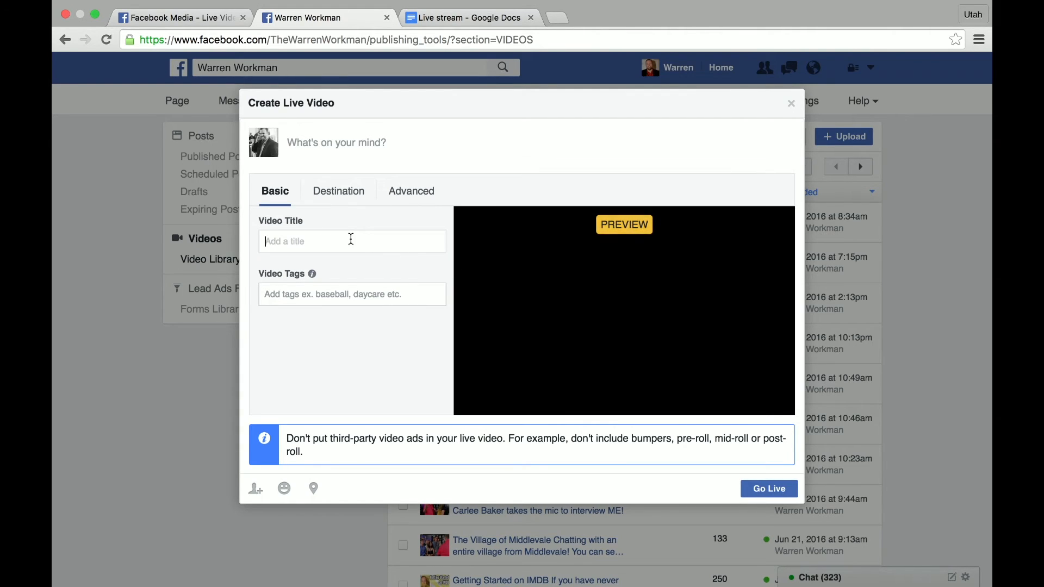
{"action": "type", "text": "Cerevo Test"}
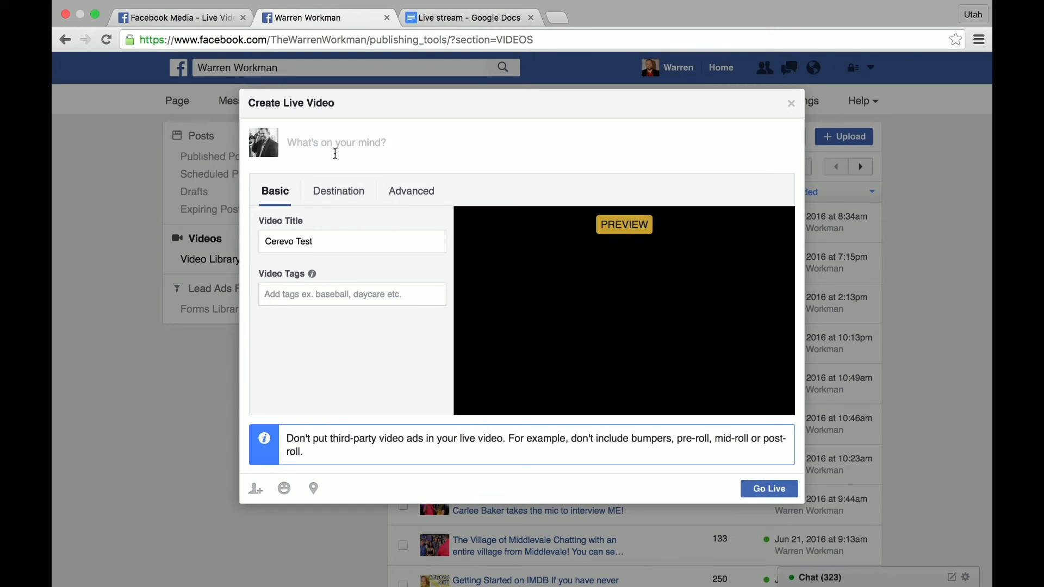
{"action": "type", "text": "whas"}
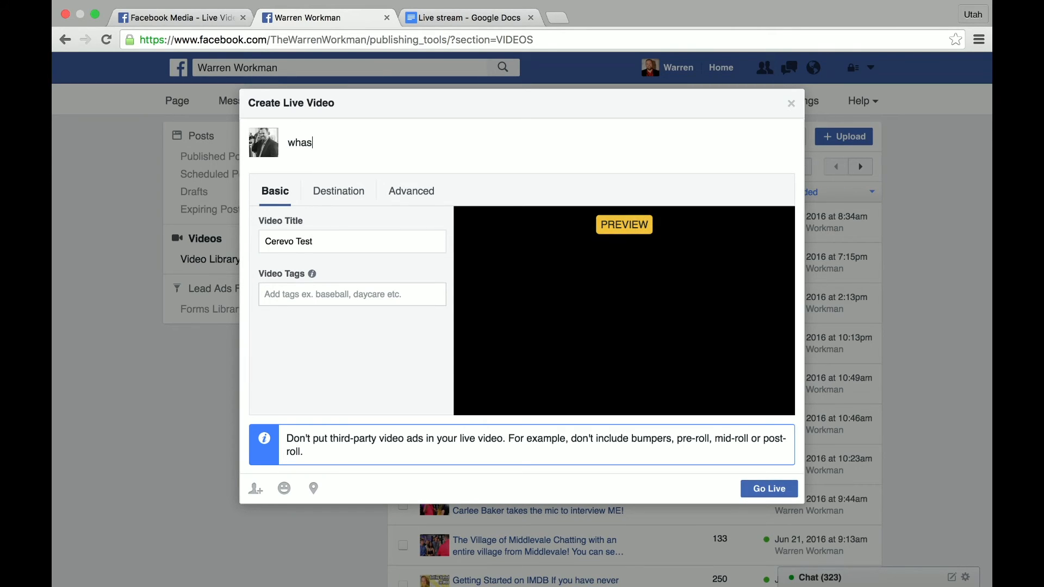